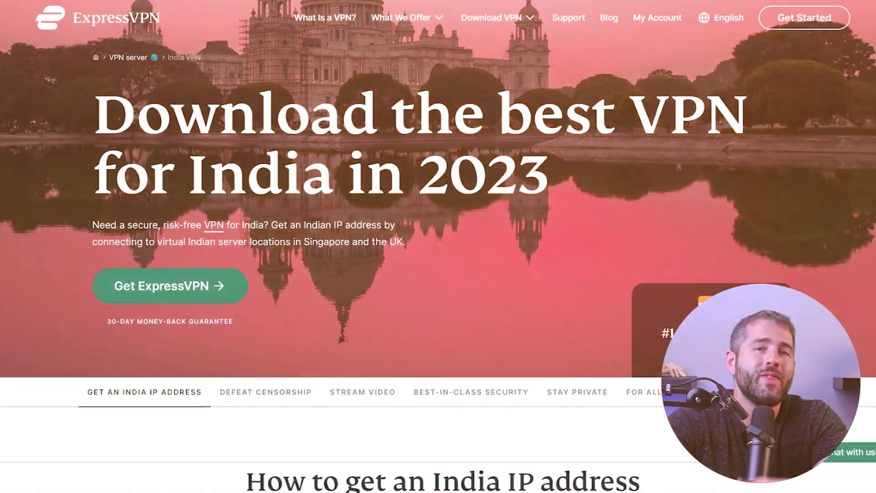
Browse the India VPN landing page, then open the 12 Months + 3 Months FREE pricing with SPECIALDEAL applied
scroll("down", 3)
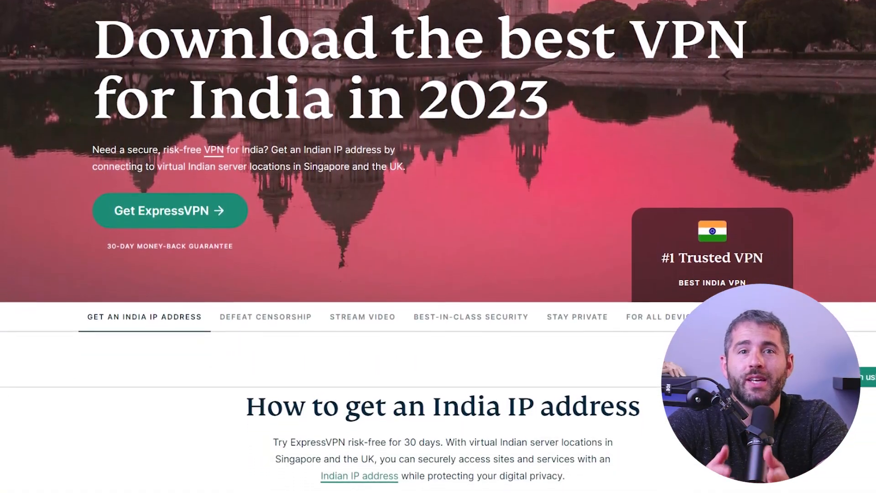
scroll("down", 3)
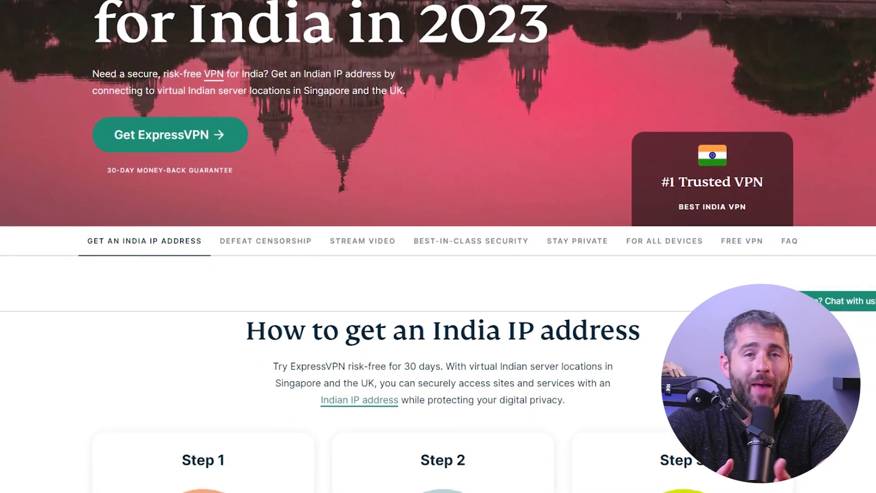
scroll("down", 3)
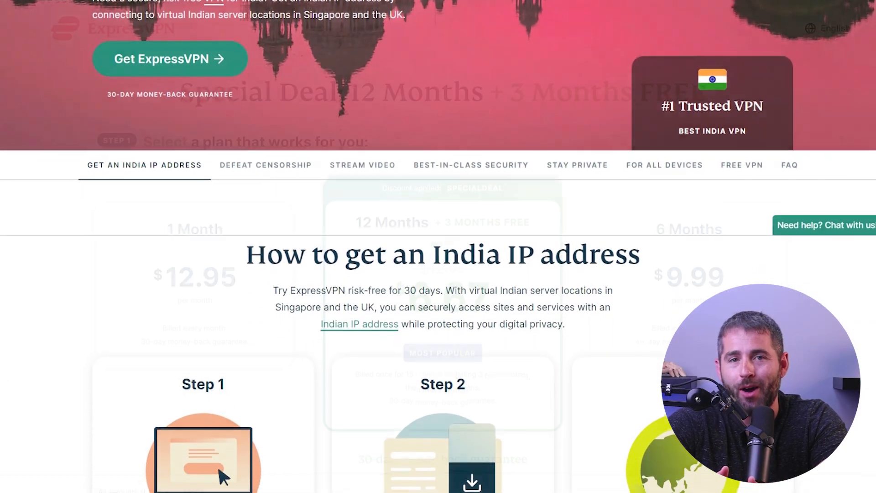
scroll("up", 3)
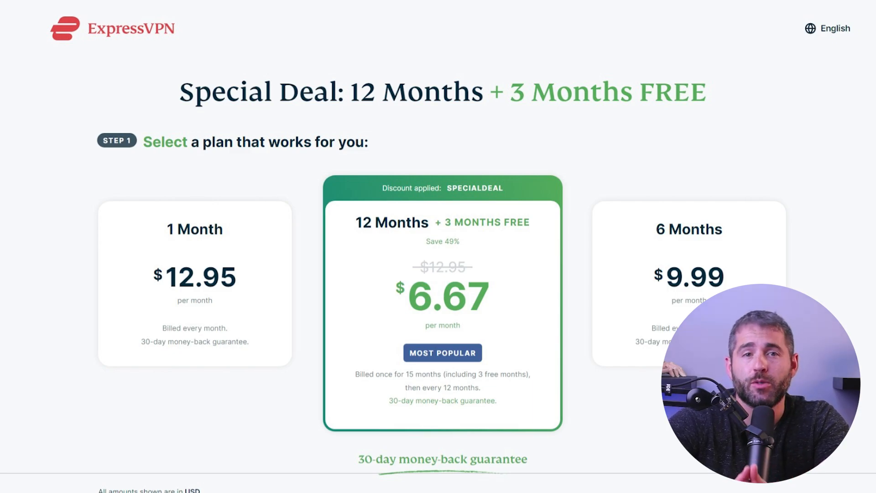
left_click(586, 348)
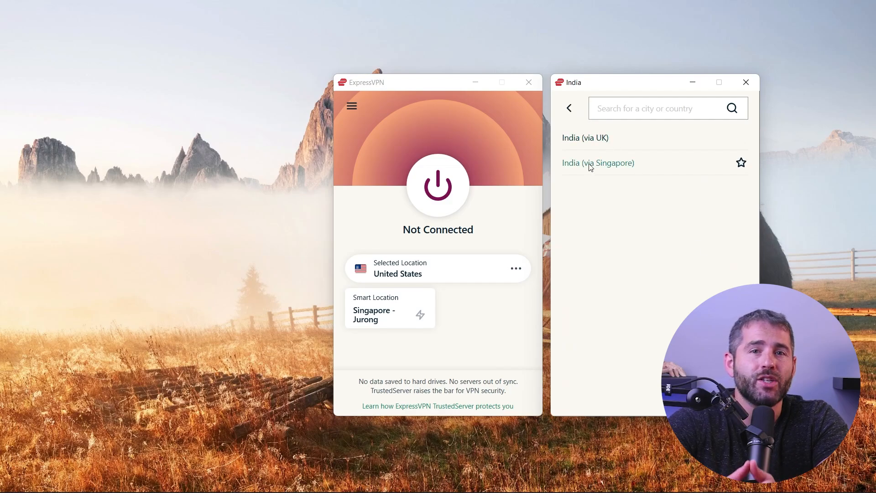
Choose India (via UK) as the location and connect with the power button
left_click(584, 138)
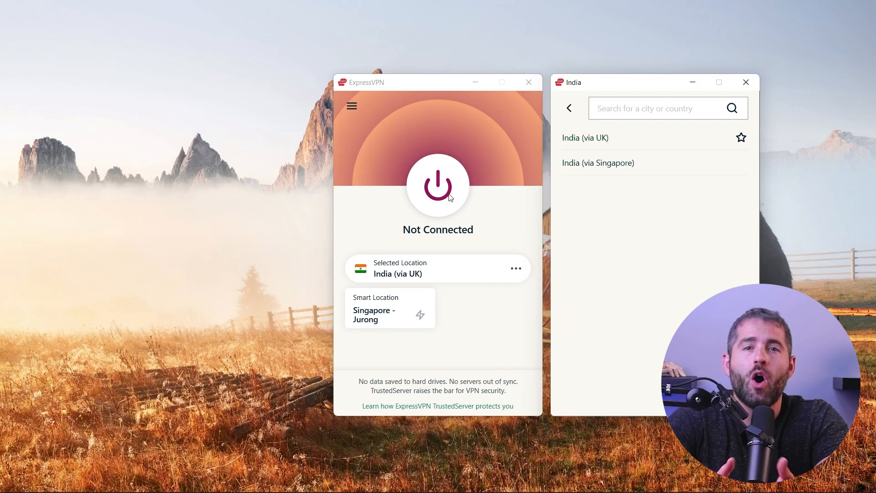
left_click(437, 185)
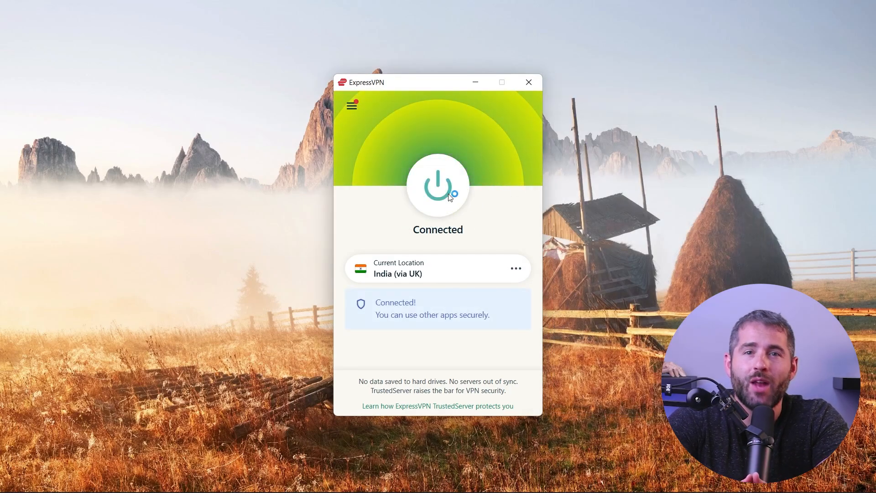
mouse_move(668, 190)
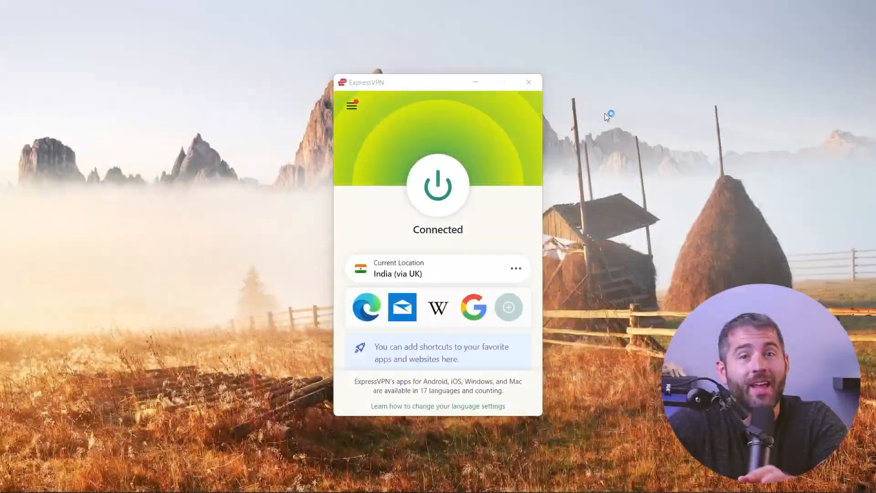
left_click(437, 184)
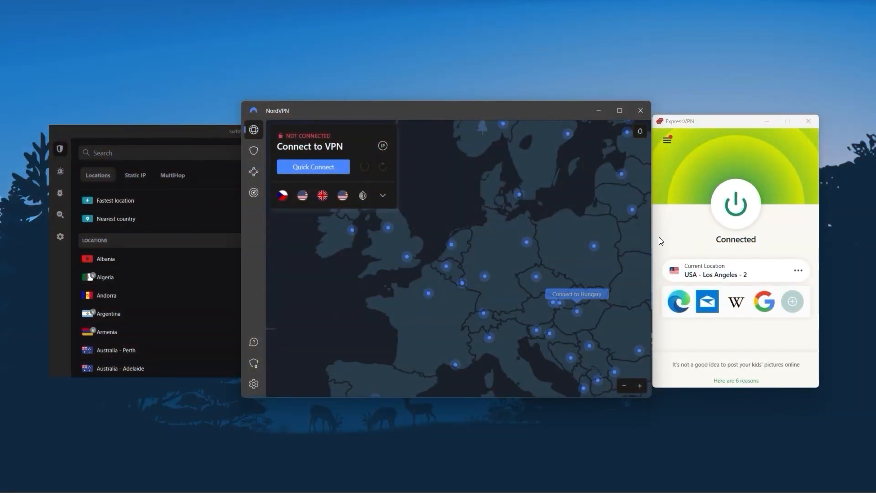
mouse_move(116, 170)
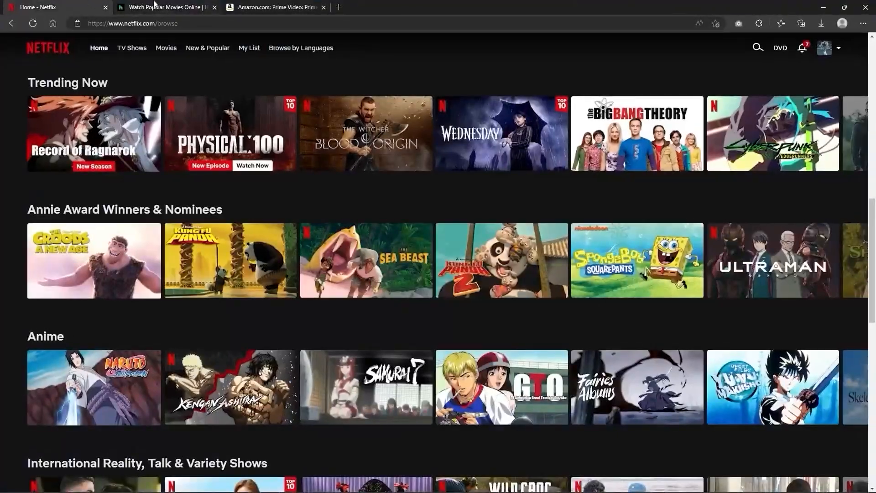
left_click(273, 7)
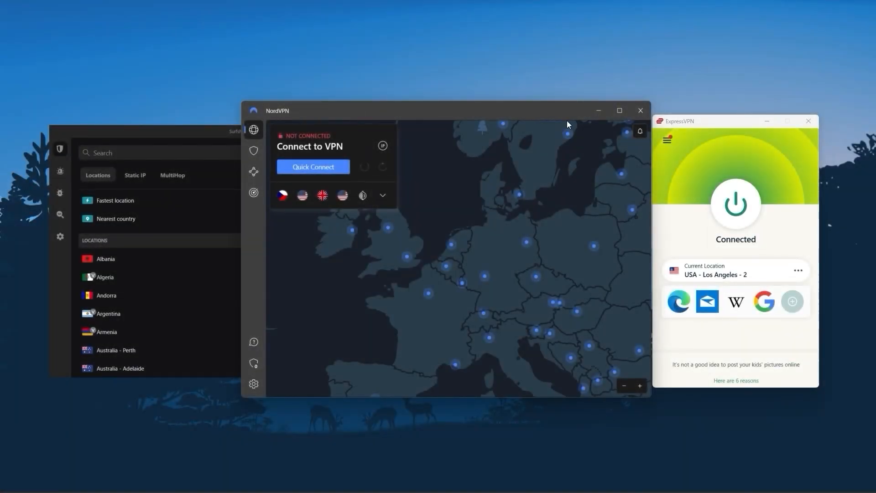
mouse_move(707, 301)
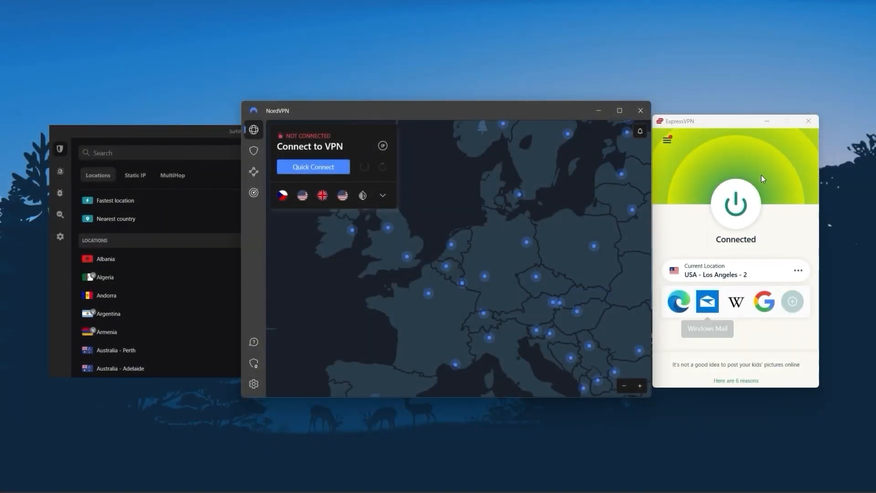
mouse_move(662, 131)
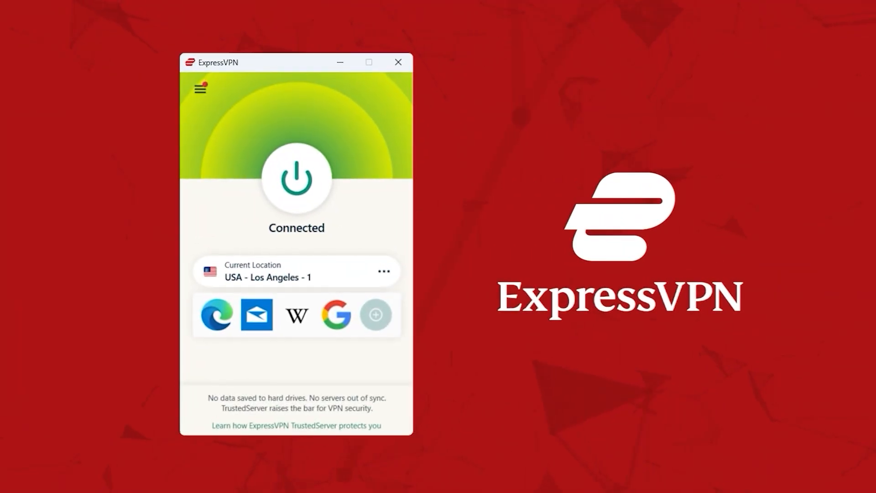
Scroll through the All Locations country list alongside the server locations web page
left_click_drag(268, 62, 84, 62)
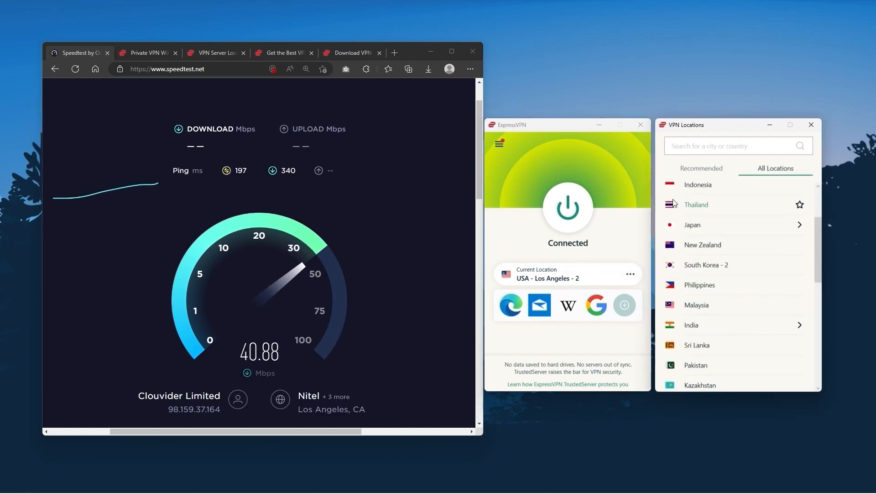
scroll("down", 3)
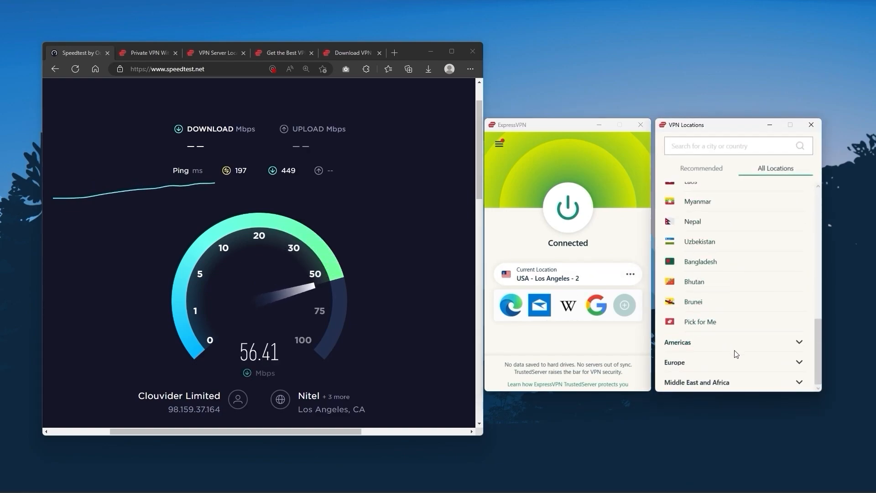
scroll("down", 3)
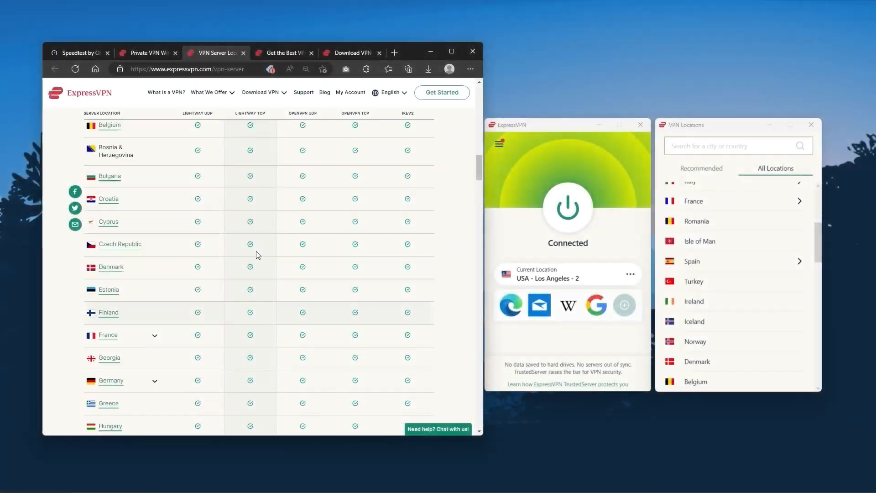
scroll("up", 3)
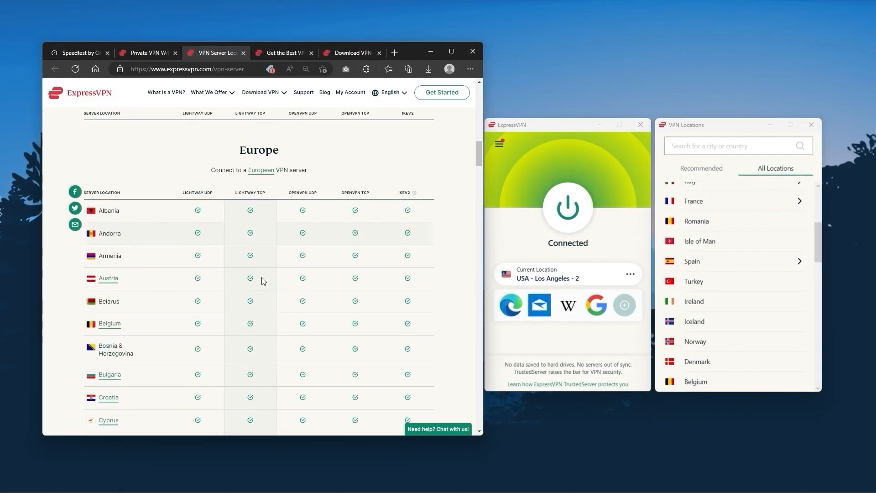
scroll("down", 3)
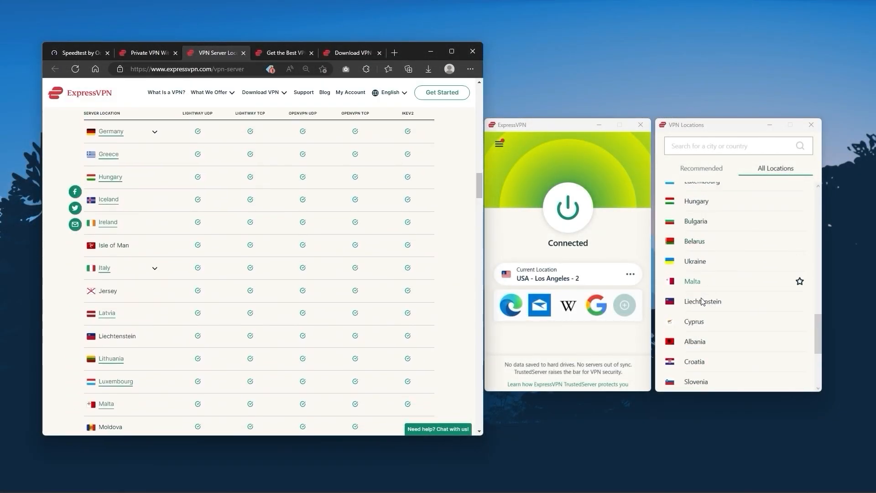
scroll("up", 3)
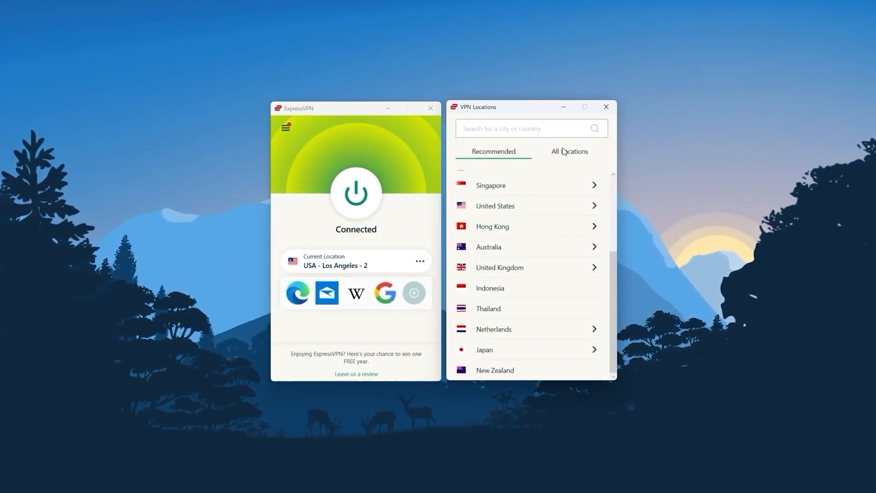
Show All Locations, close the Locations window, and open Options on the General tab
left_click(569, 151)
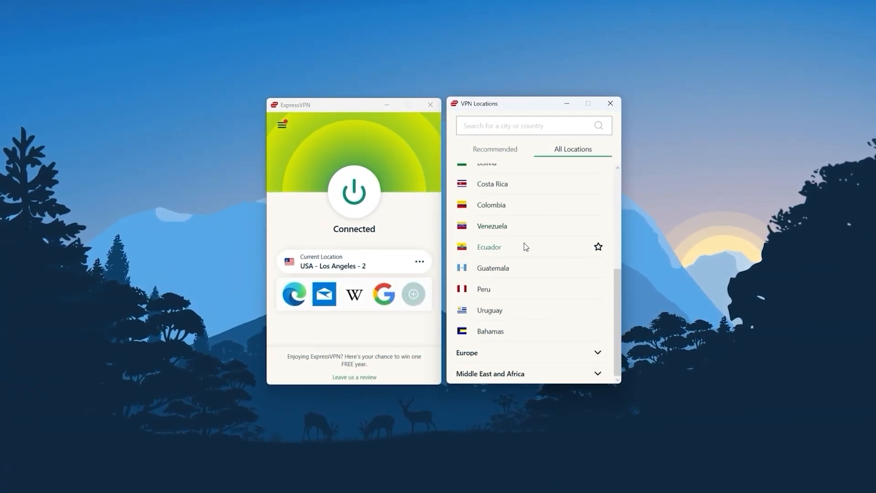
left_click(610, 103)
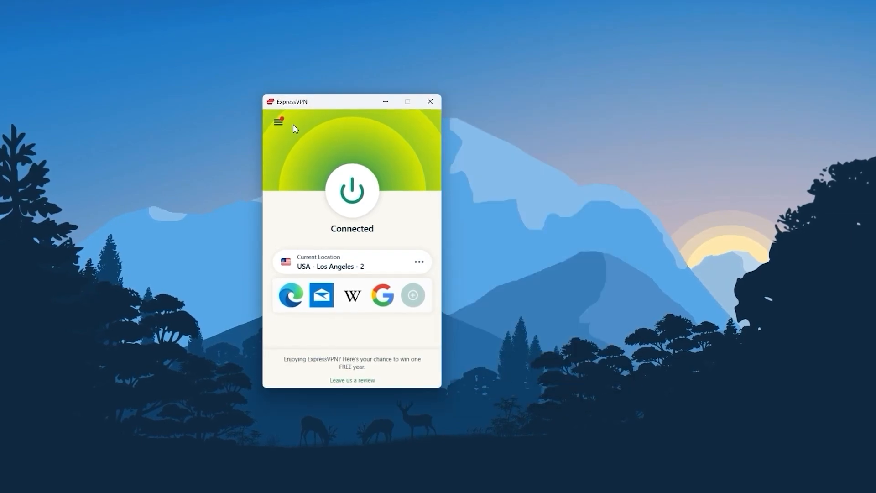
left_click(279, 121)
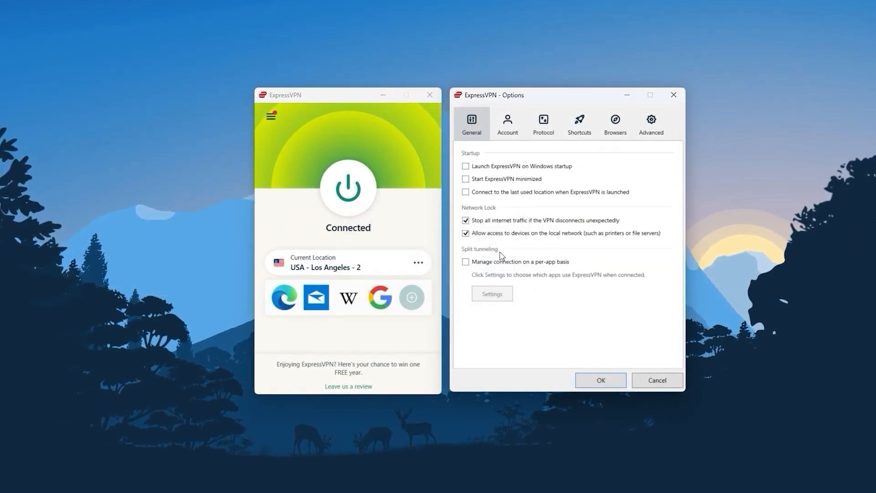
left_click(542, 122)
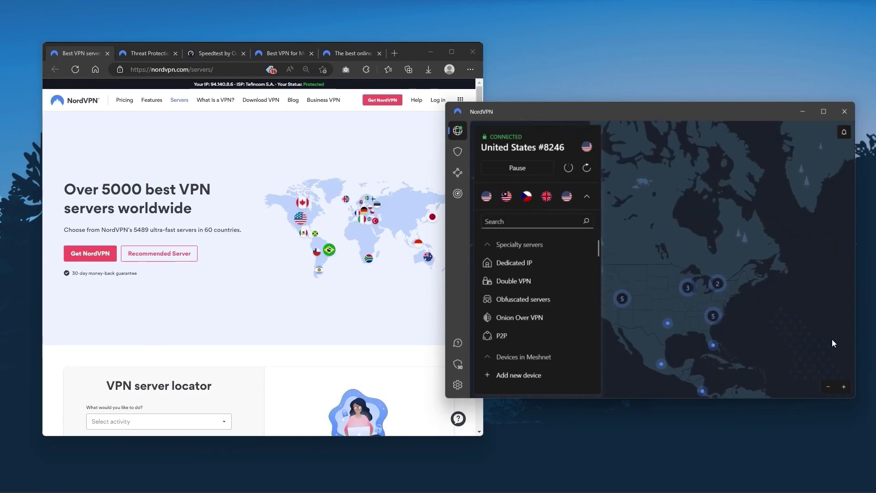
Scroll the NordVPN Countries list down toward Vietnam and back up
scroll("down", 3)
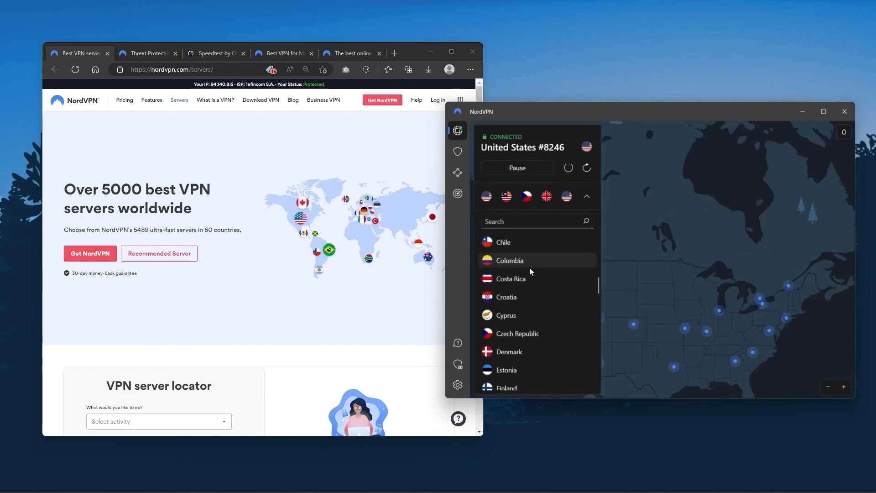
scroll("down", 3)
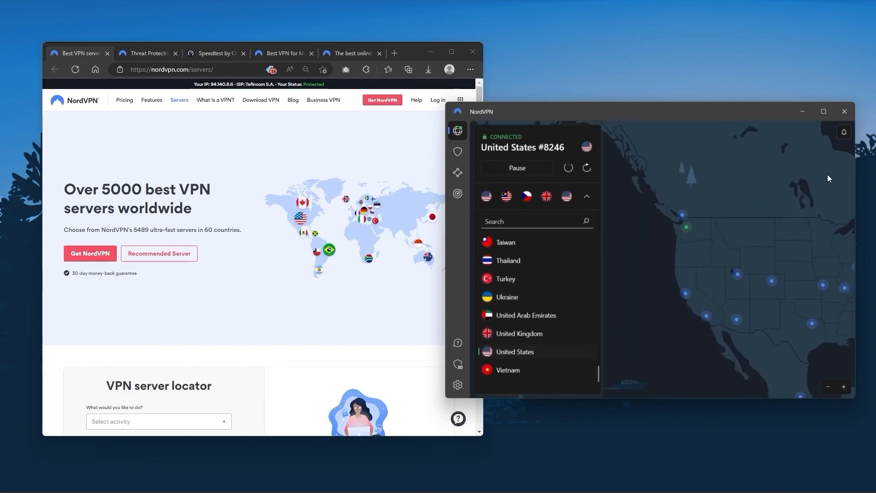
scroll("up", 3)
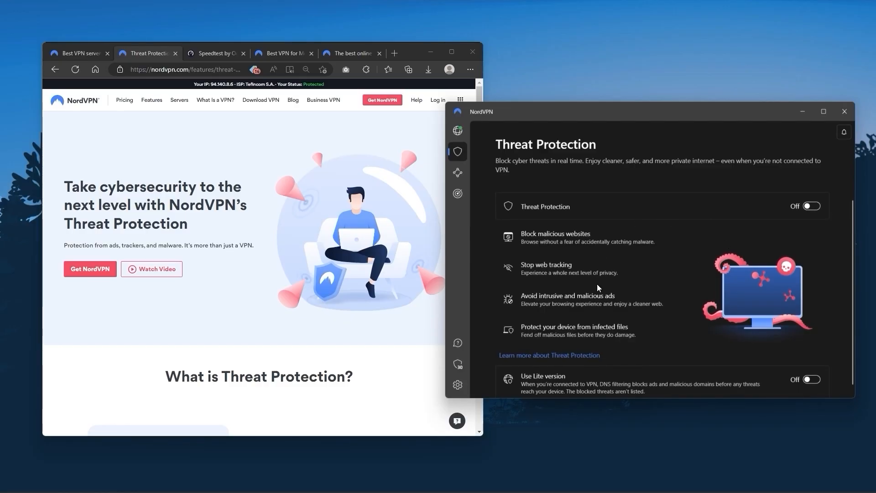
mouse_move(564, 197)
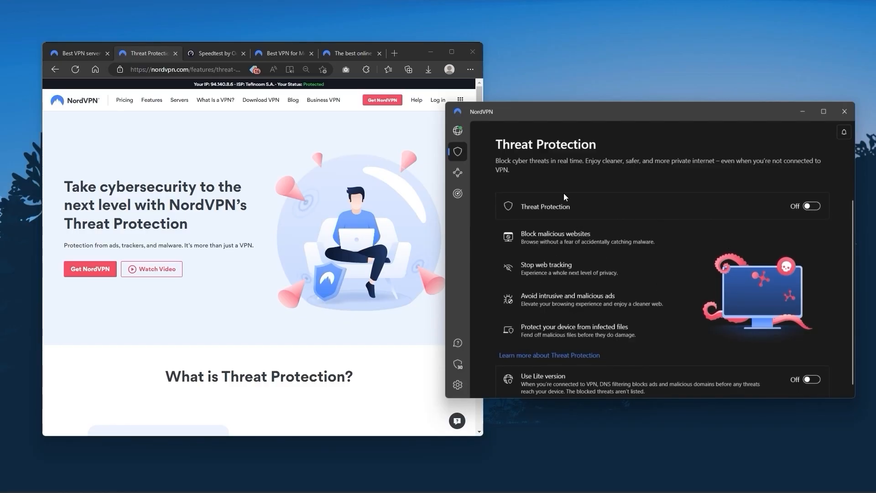
View the Specialty servers list and the Meshnet feature page with its website tab
left_click(457, 130)
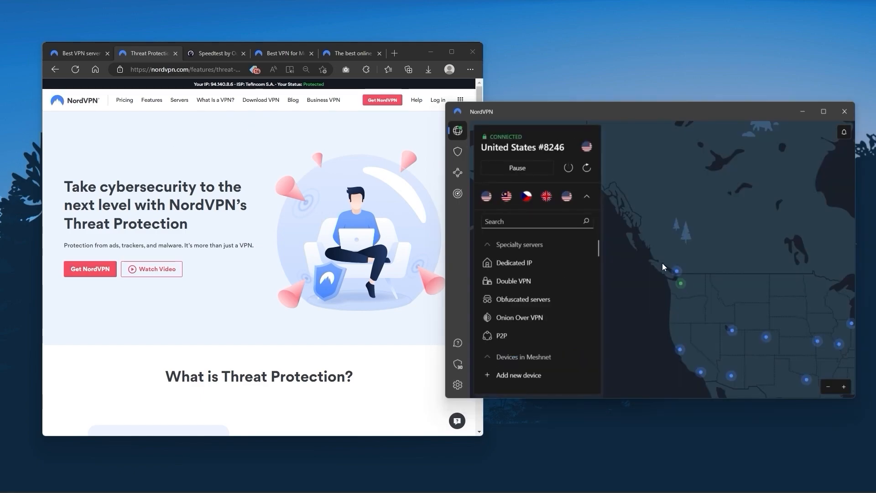
left_click(457, 172)
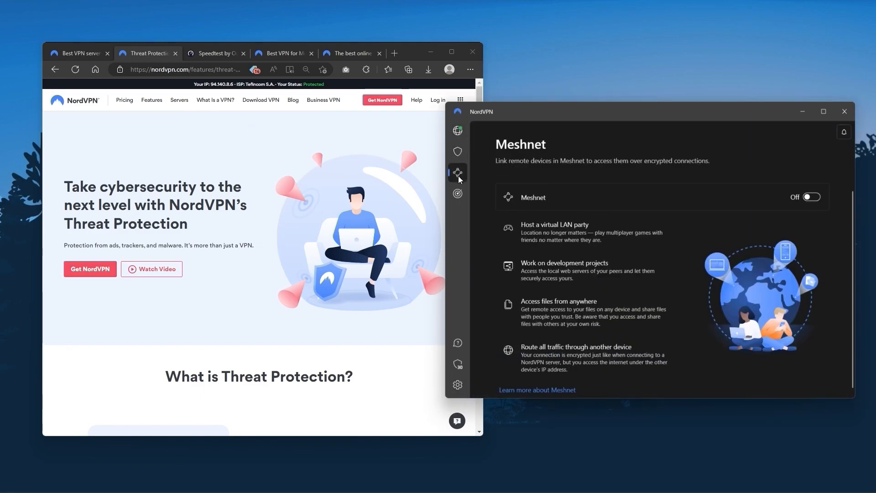
left_click(215, 53)
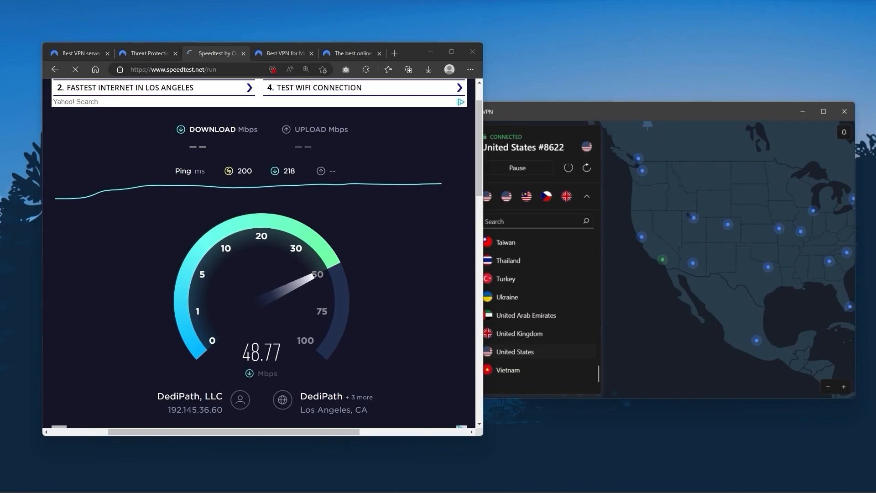
left_click(248, 166)
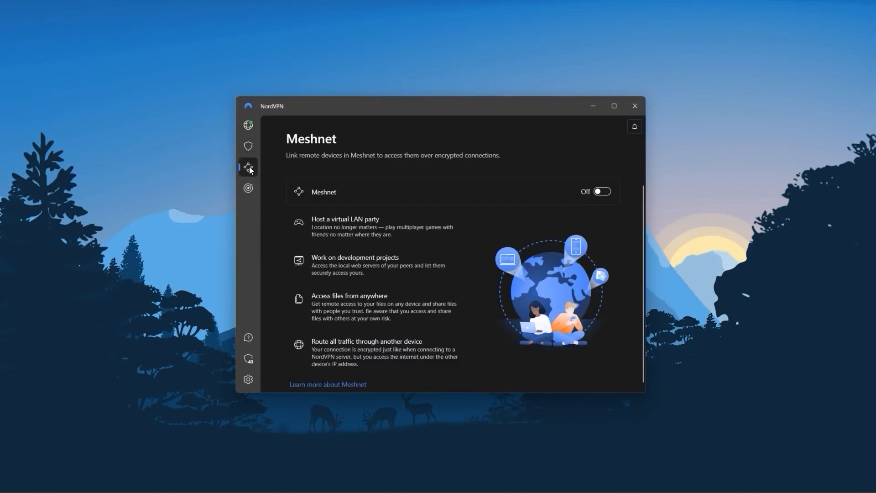
Open the Dark Web Monitor feature page in NordVPN
left_click(247, 188)
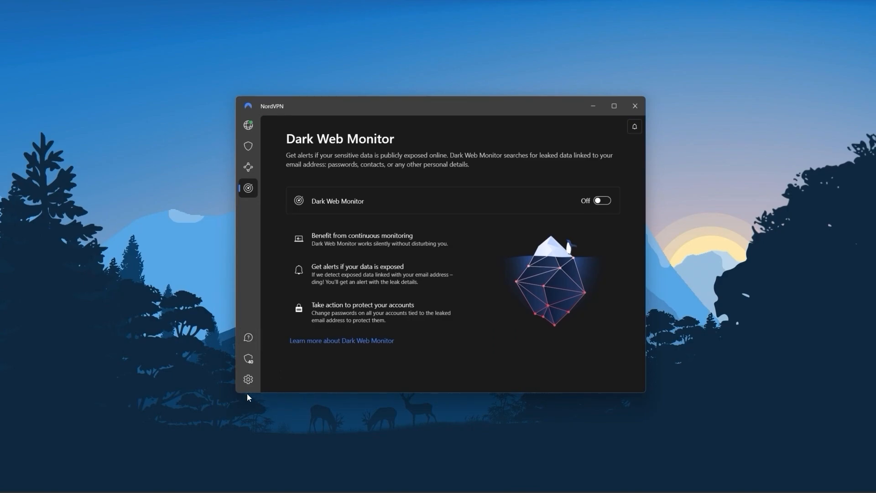
left_click(248, 382)
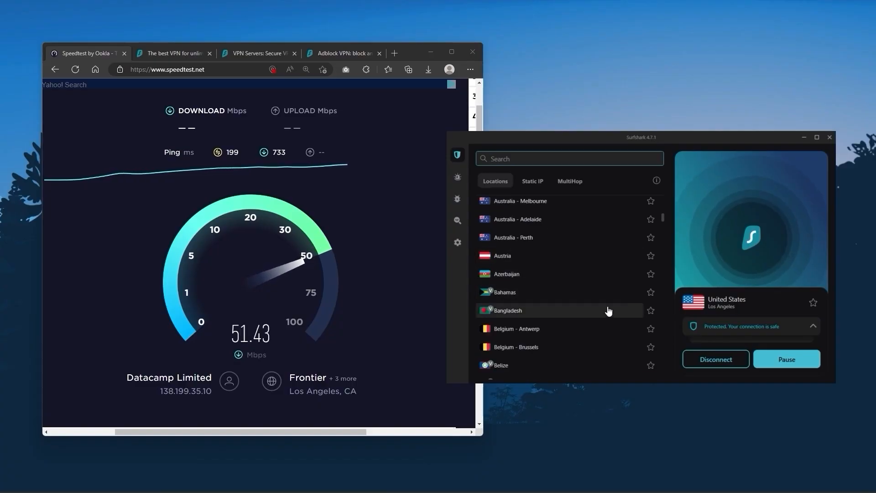
Scroll the Locations list to the top and switch to the Surfshark overview browser tab
scroll("up", 3)
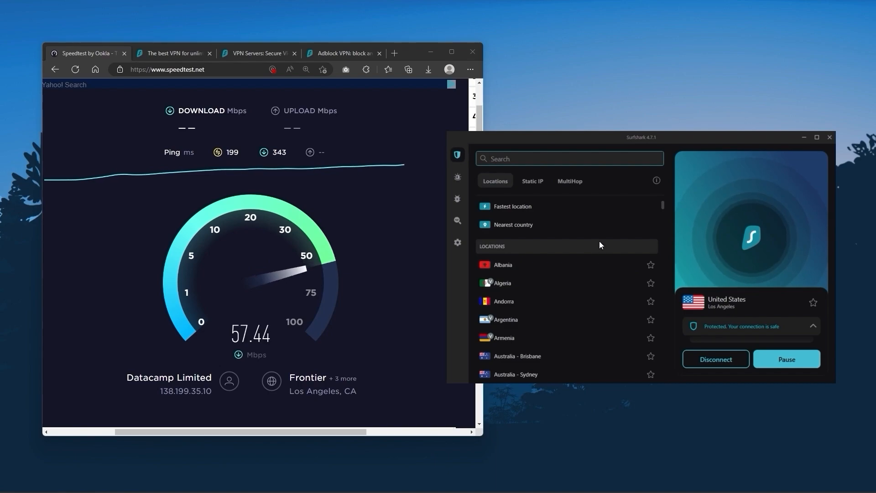
mouse_move(578, 279)
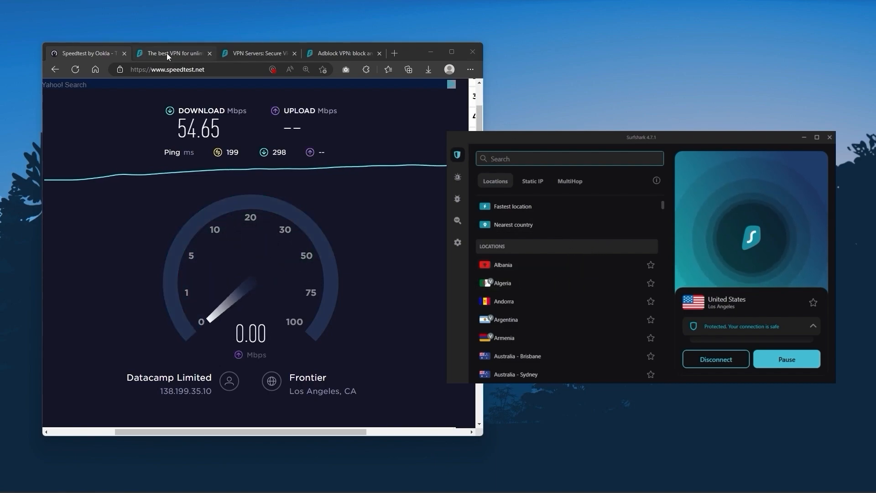
left_click(174, 53)
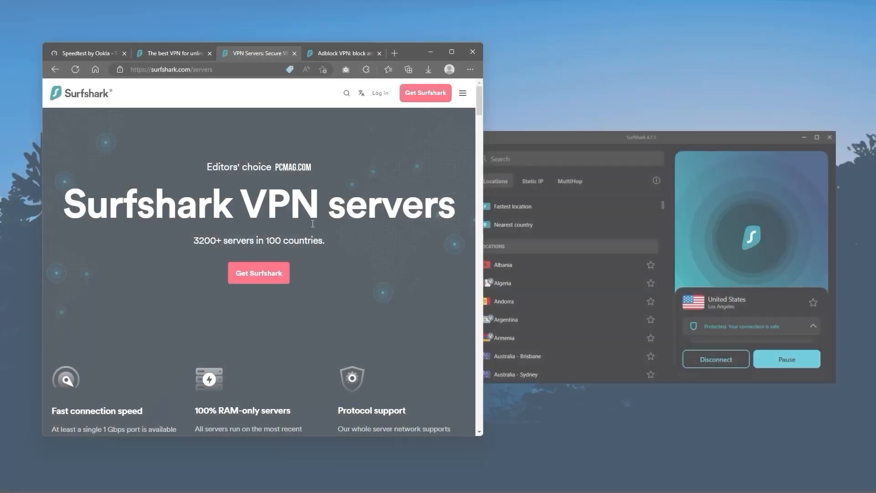
Scroll down the surfshark.com/servers page to browse server cities by country
scroll("down", 3)
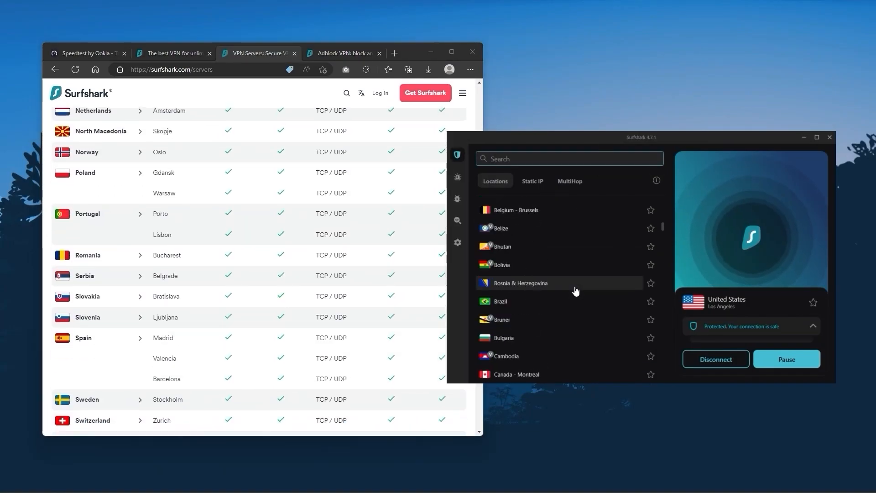
scroll("down", 3)
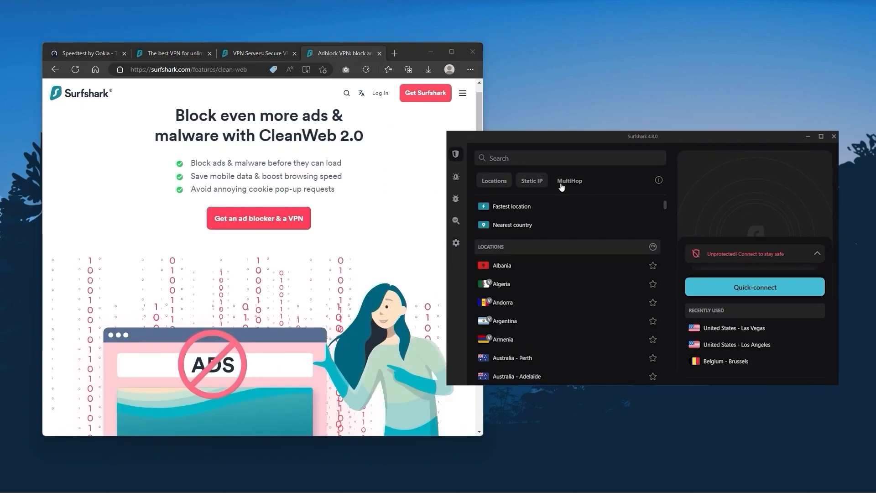
Show the MultiHop routes, view VPN settings' Advanced security, and return to MultiHop
left_click(568, 181)
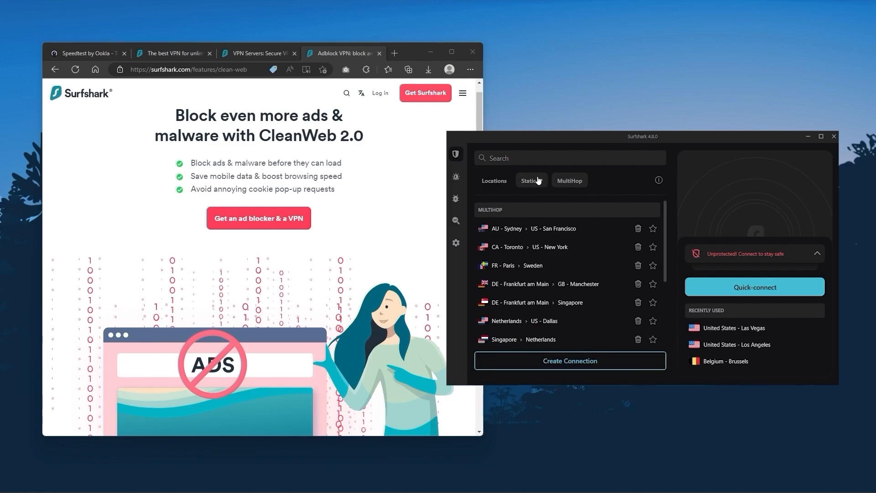
left_click(457, 243)
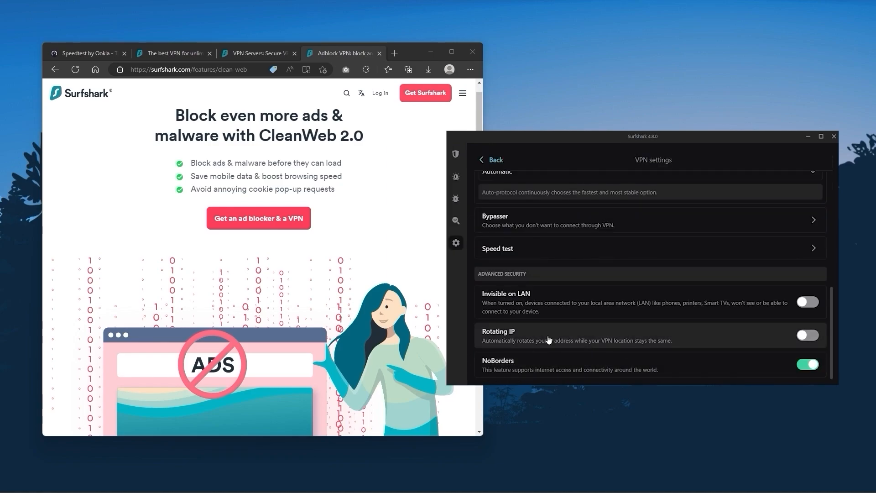
mouse_move(595, 340)
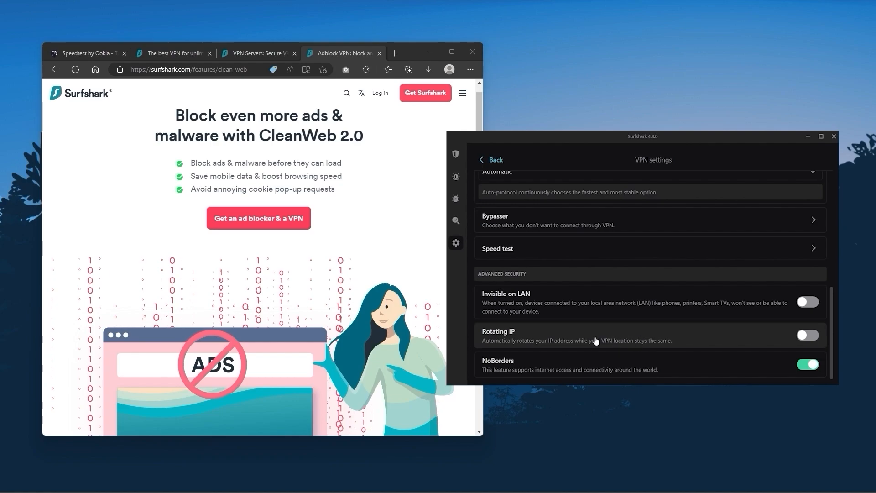
mouse_move(641, 337)
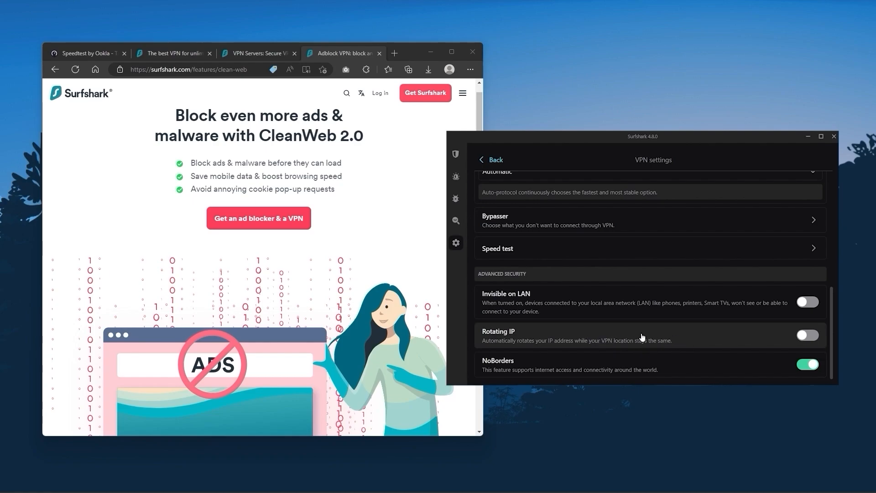
scroll("up", 3)
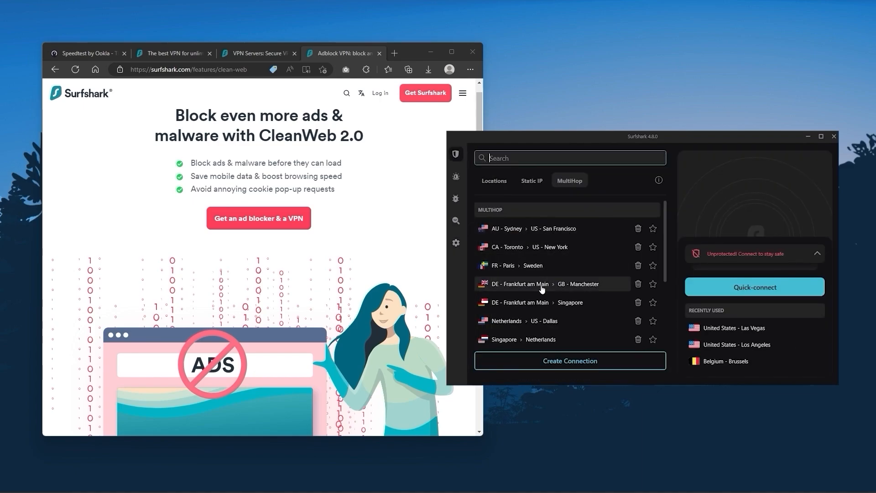
left_click(494, 180)
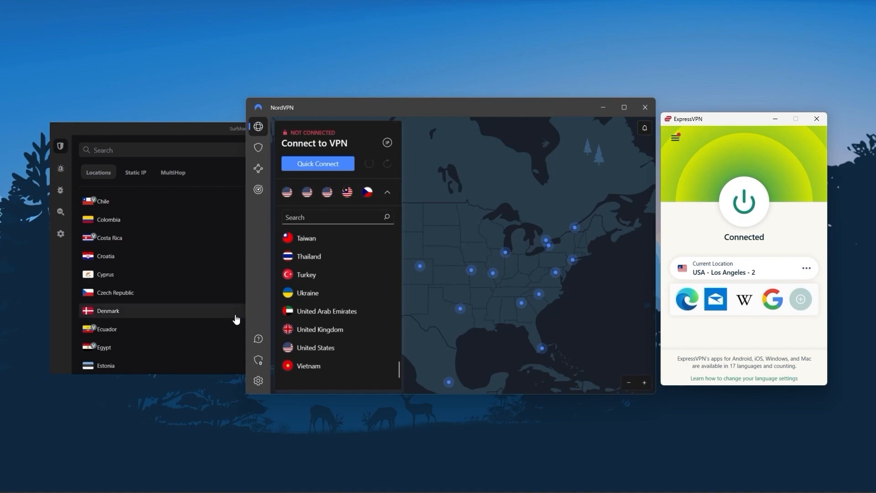
mouse_move(198, 224)
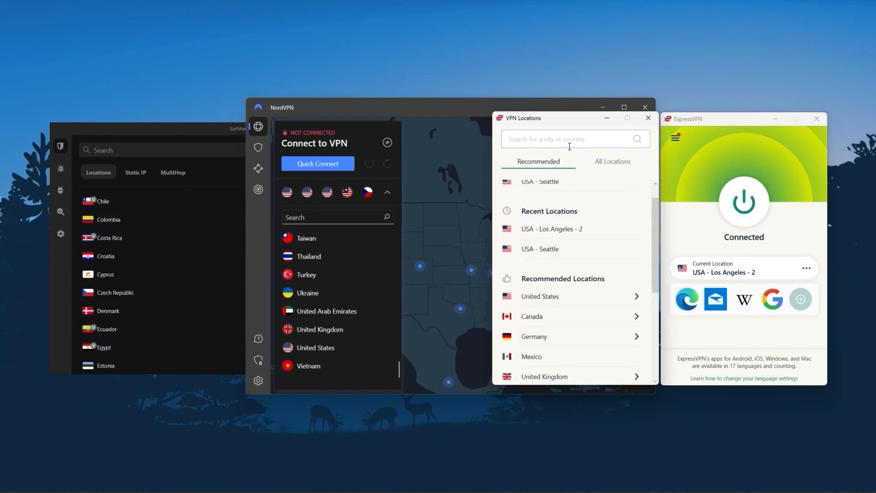
Close the locations picker, review the General options, and close the Options window
left_click(647, 117)
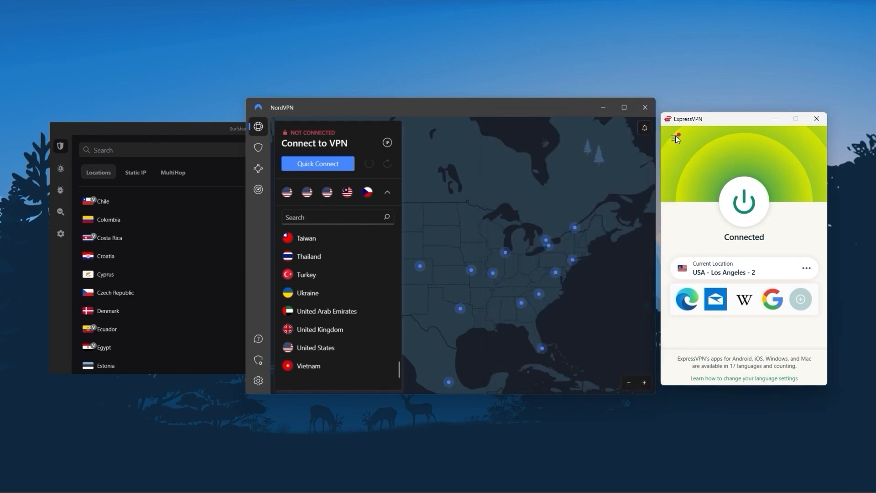
left_click(675, 138)
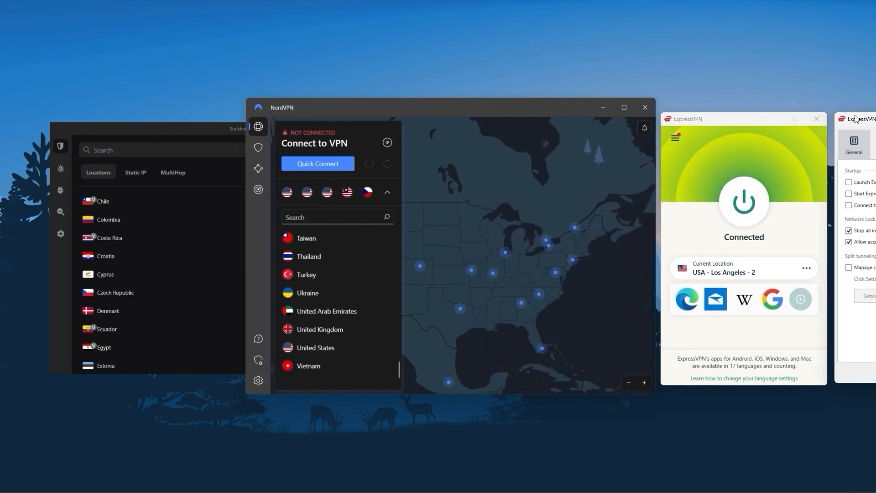
left_click(853, 145)
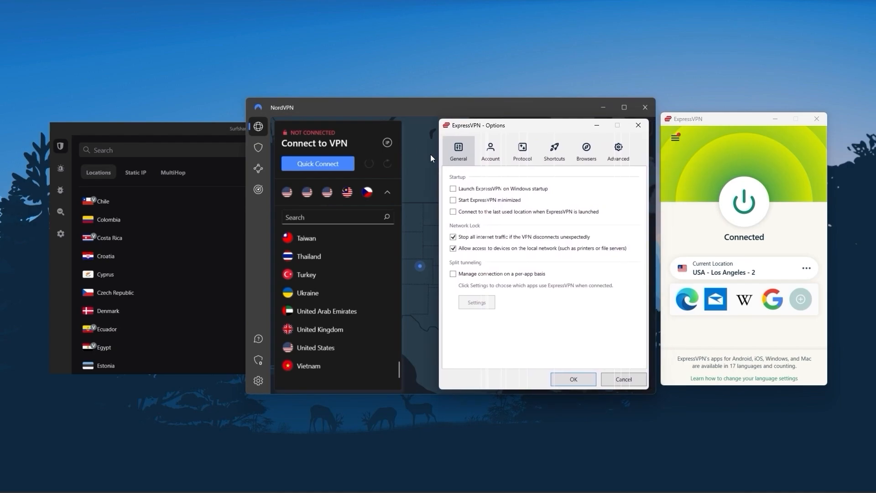
left_click(521, 150)
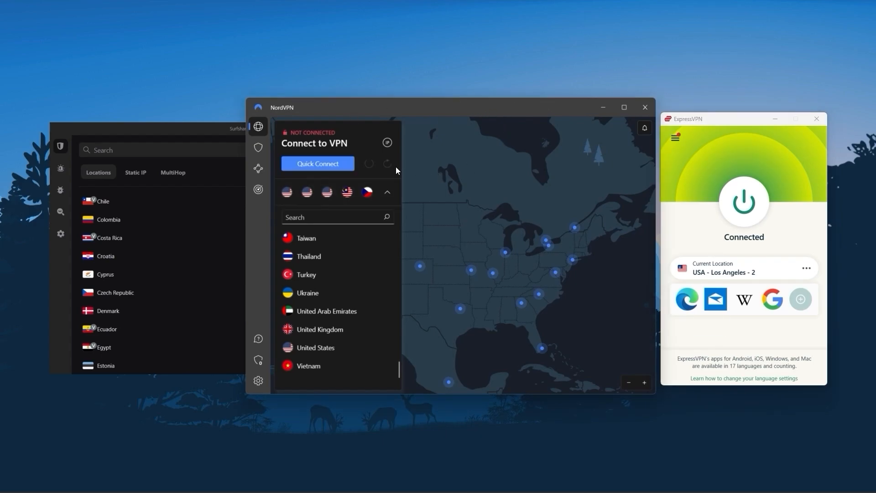
mouse_move(258, 380)
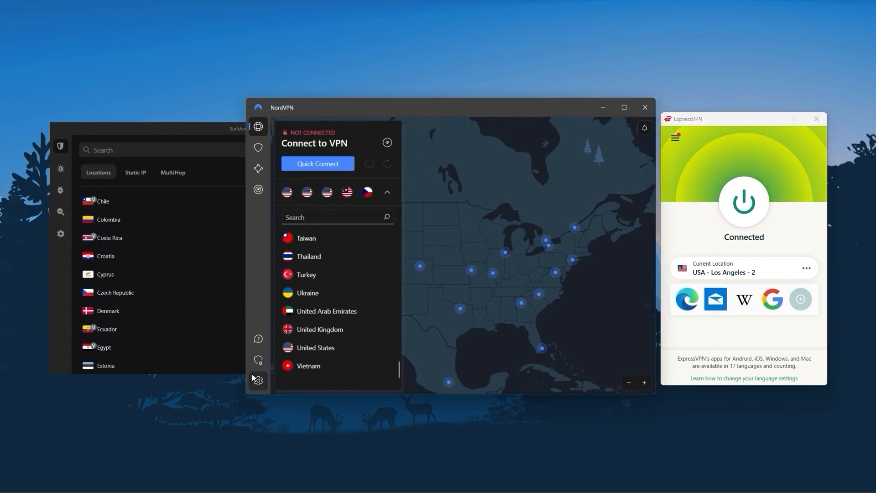
left_click(258, 380)
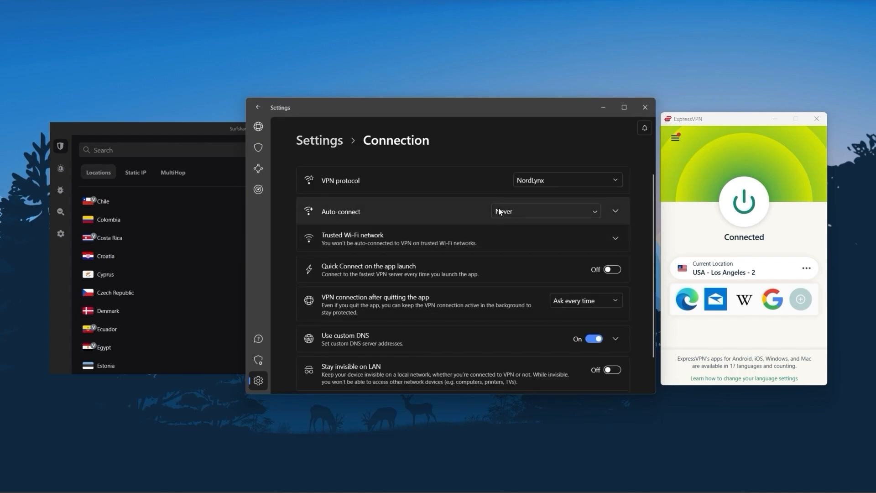
mouse_move(516, 322)
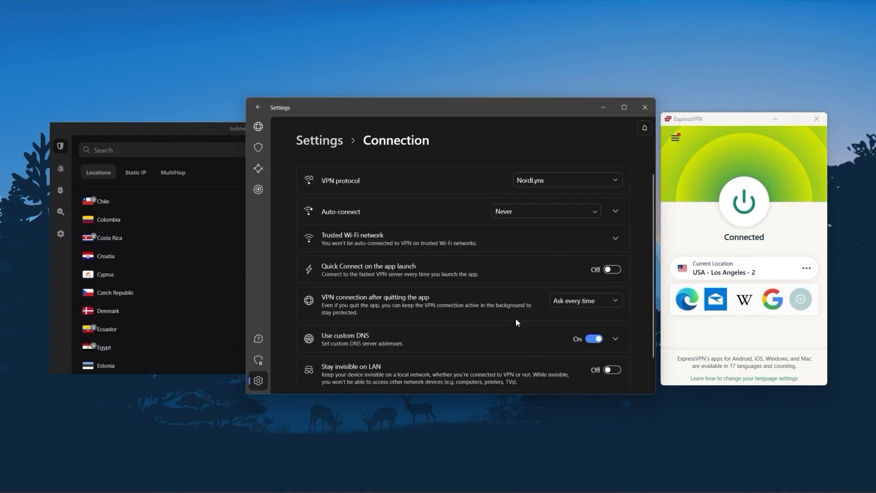
scroll("down", 3)
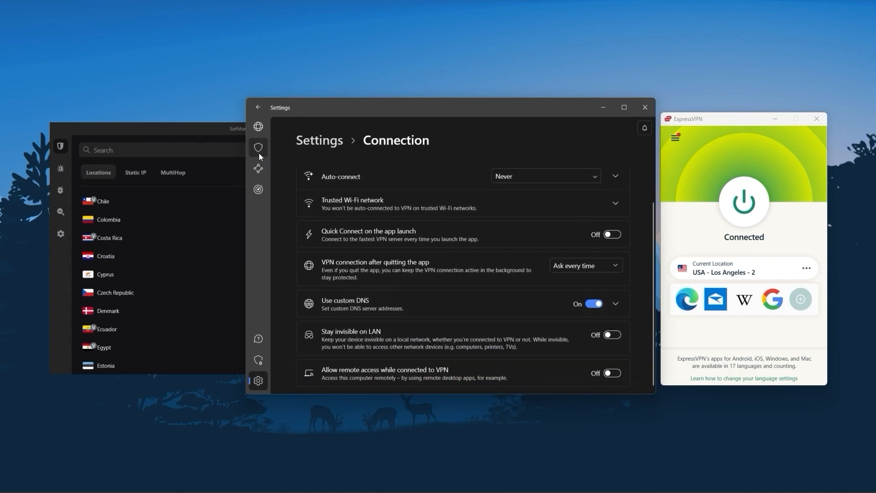
left_click(258, 148)
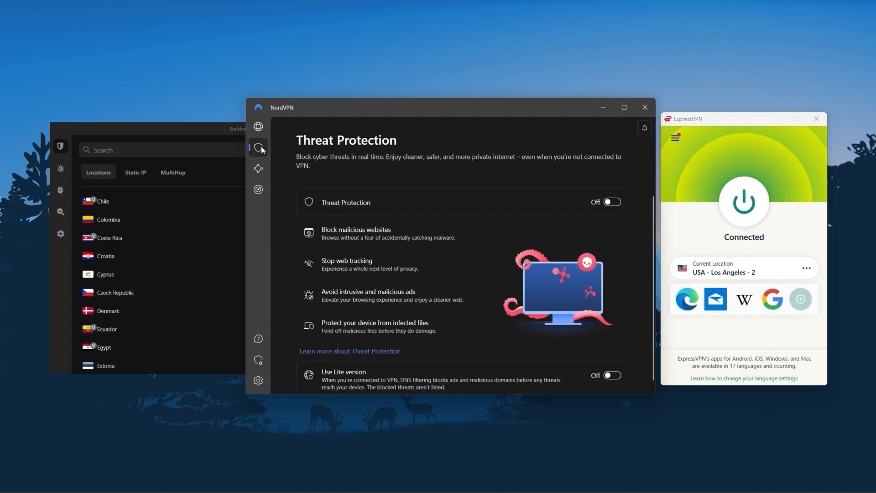
left_click(258, 126)
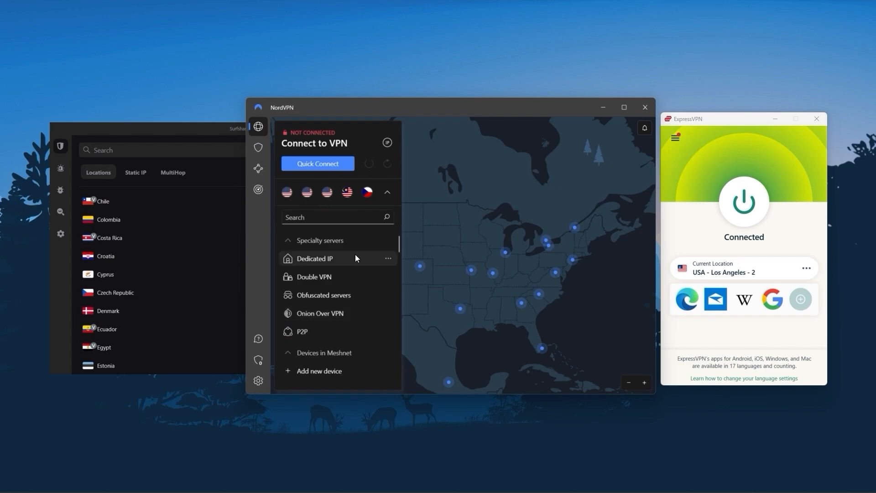
mouse_move(271, 227)
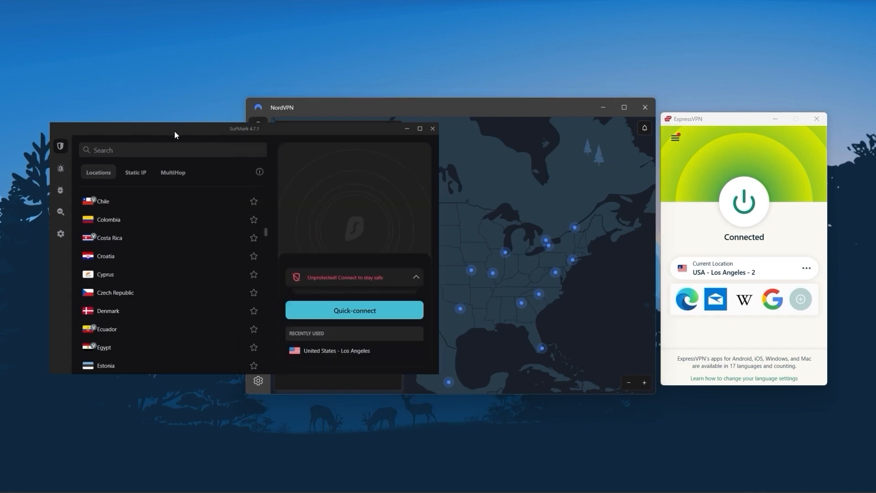
Browse the Locations list, visit the Antivirus section, and return to the VPN locations
scroll("up", 3)
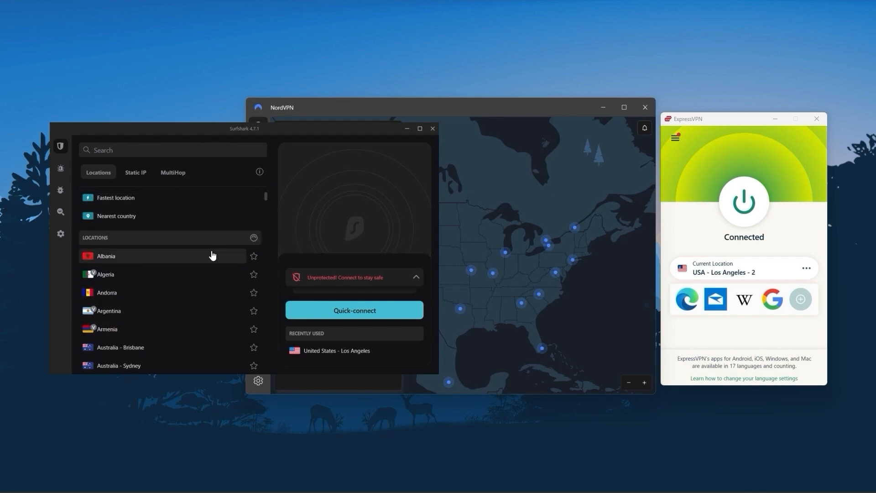
scroll("down", 3)
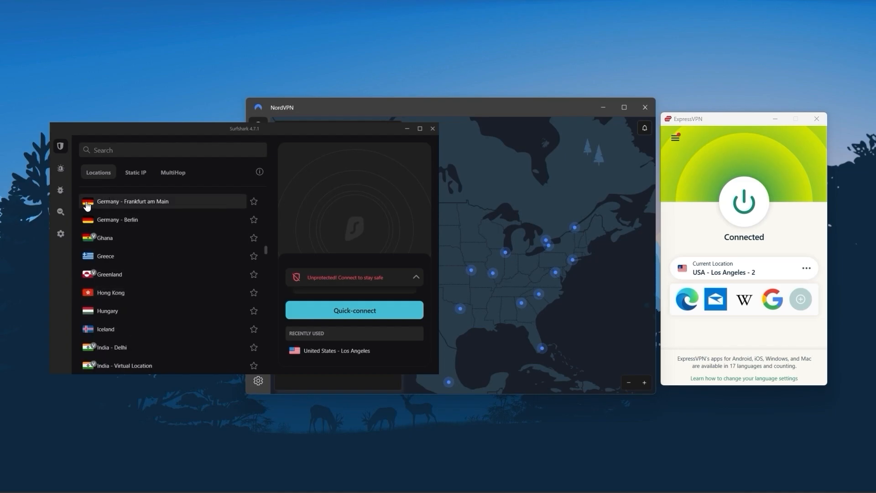
left_click(60, 190)
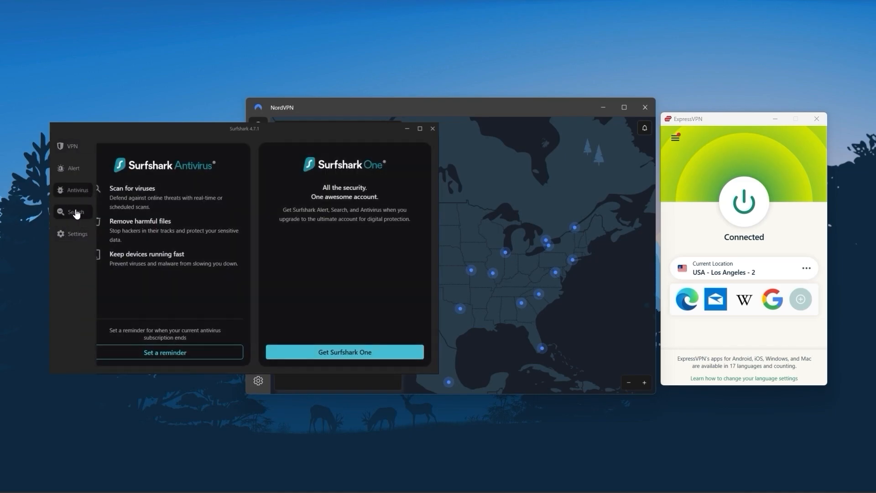
left_click(77, 213)
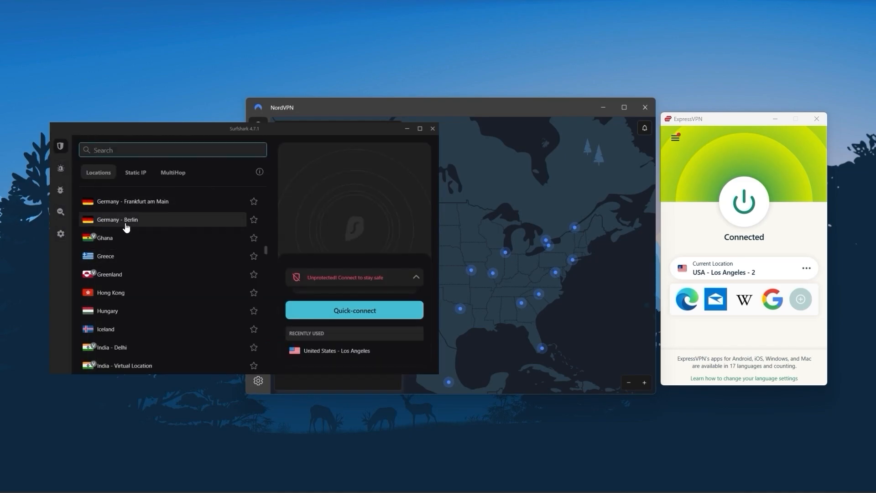
Scroll further down through the full list of available server locations
scroll("down", 3)
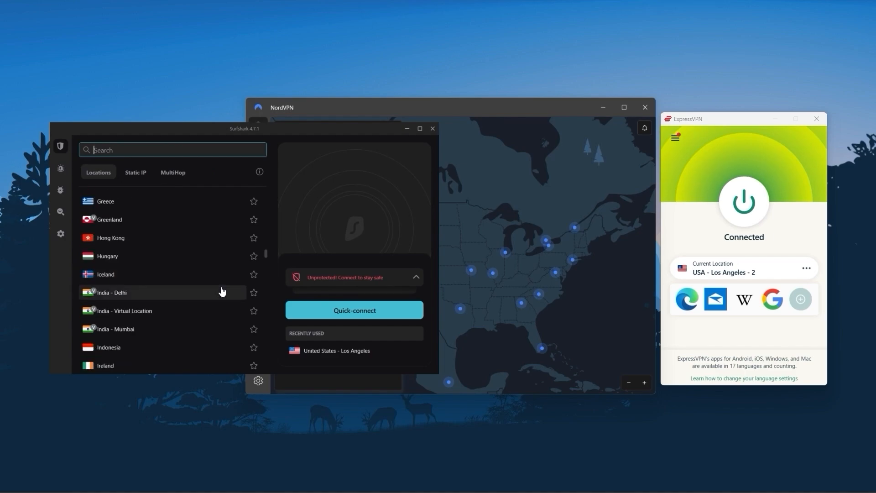
scroll("down", 3)
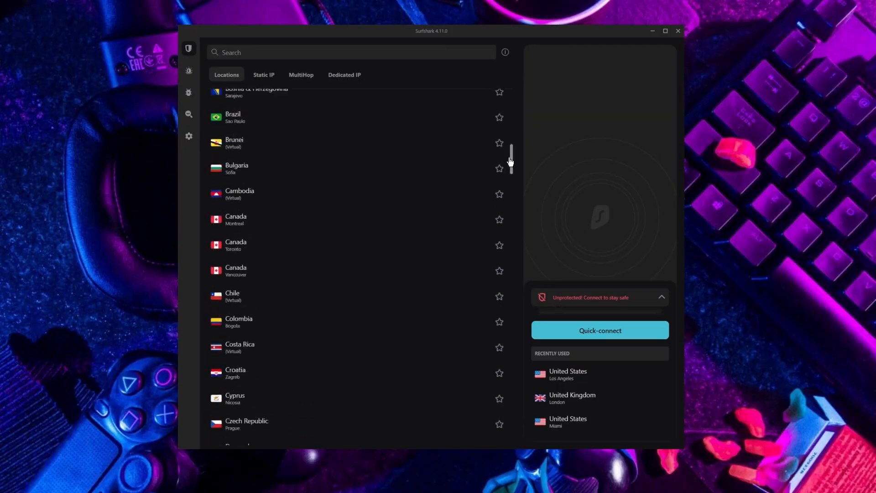
scroll("down", 3)
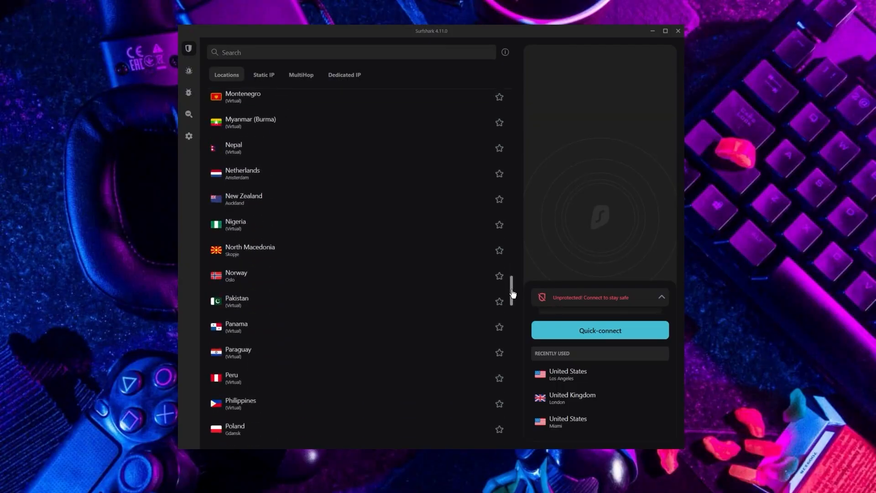
scroll("down", 3)
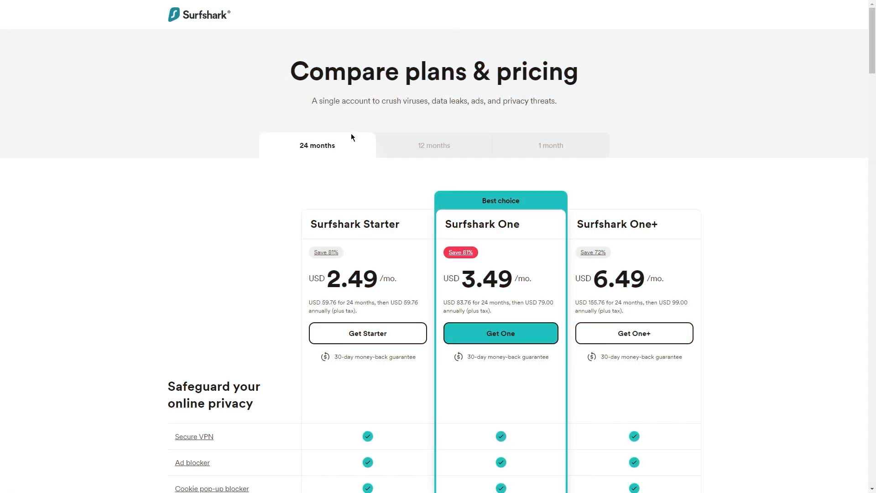
mouse_move(297, 213)
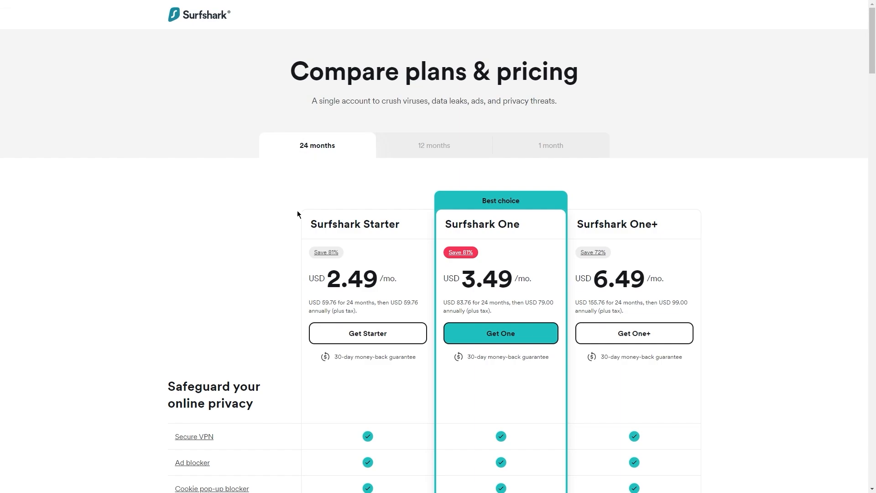
mouse_move(367, 278)
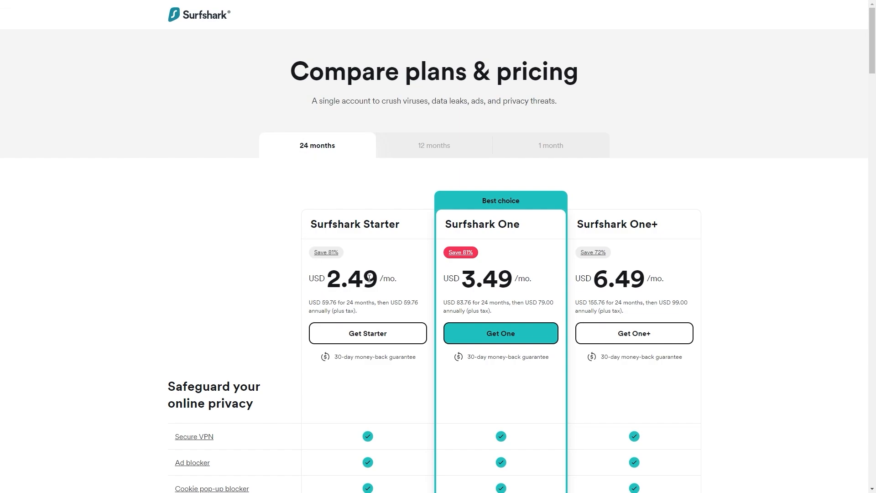
mouse_move(323, 263)
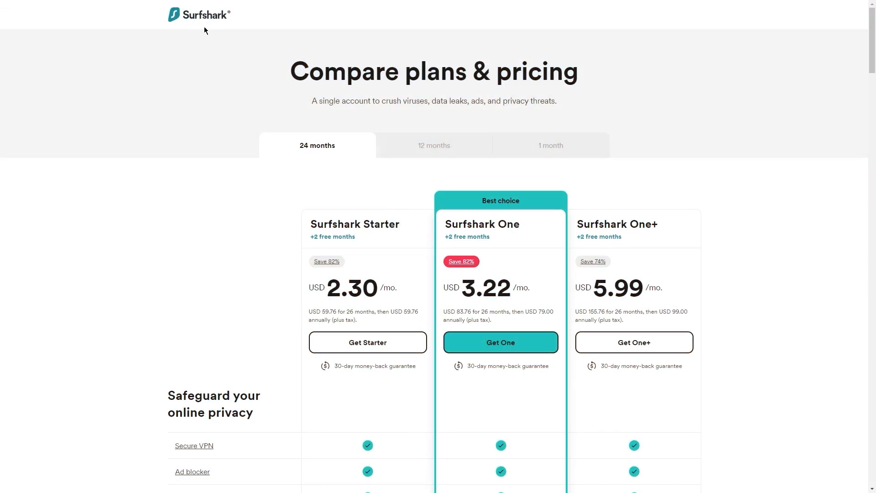
mouse_move(314, 227)
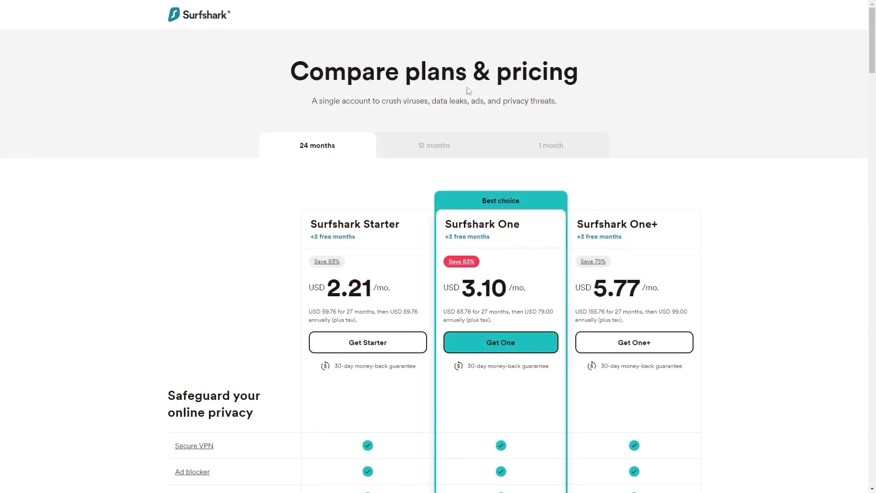
mouse_move(314, 249)
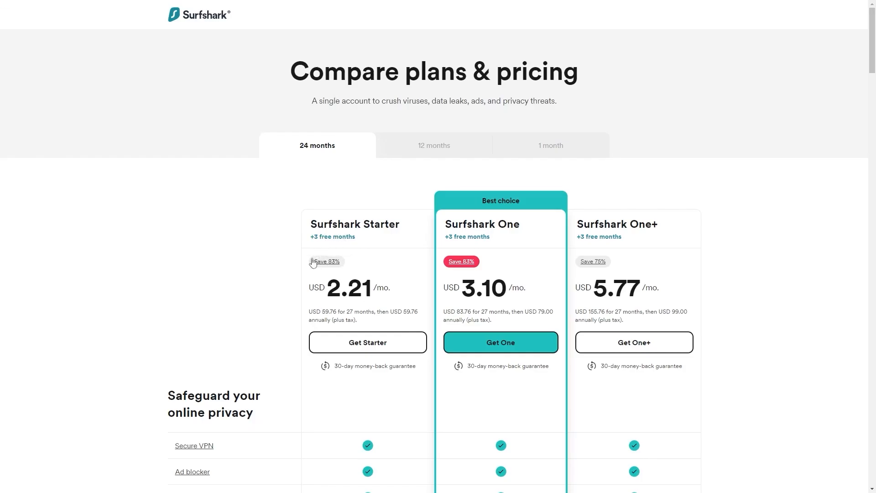
Start checkout for the Starter 24-month plan with the 3freemonths coupon, totaling USD 65.06
left_click(366, 342)
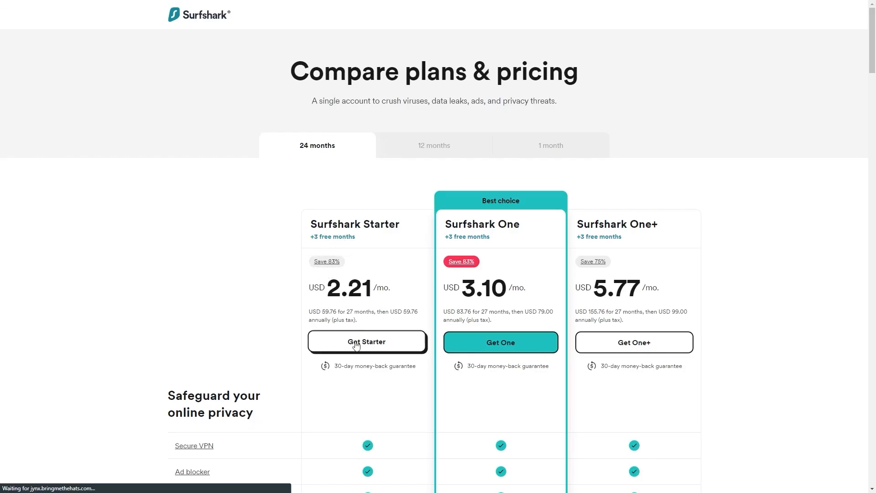
left_click(367, 341)
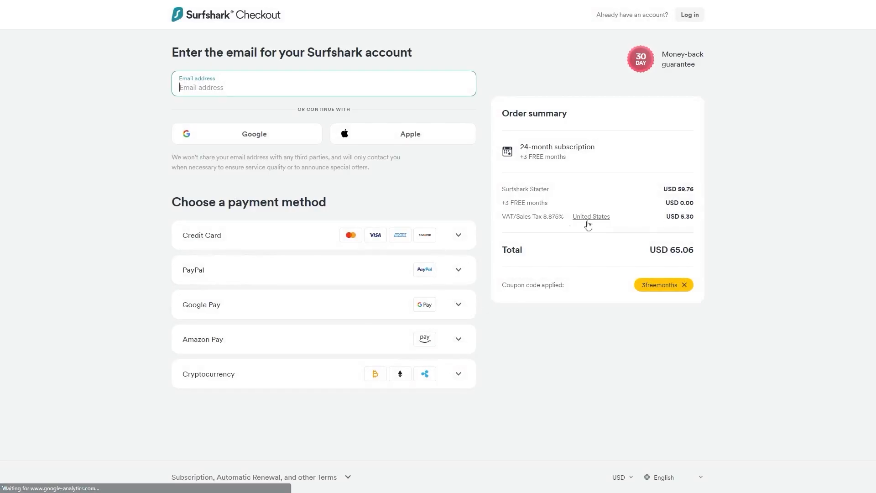